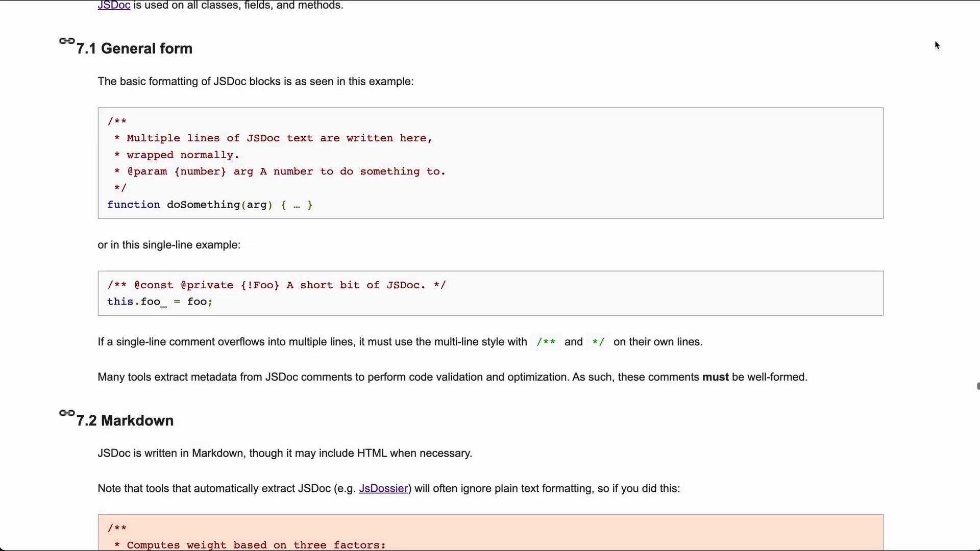
Scroll through the JSDoc style guide and Getting started page down to the description and constructor tag examples.
{"action": "scroll", "scroll_direction": "down", "scroll_amount": 3}
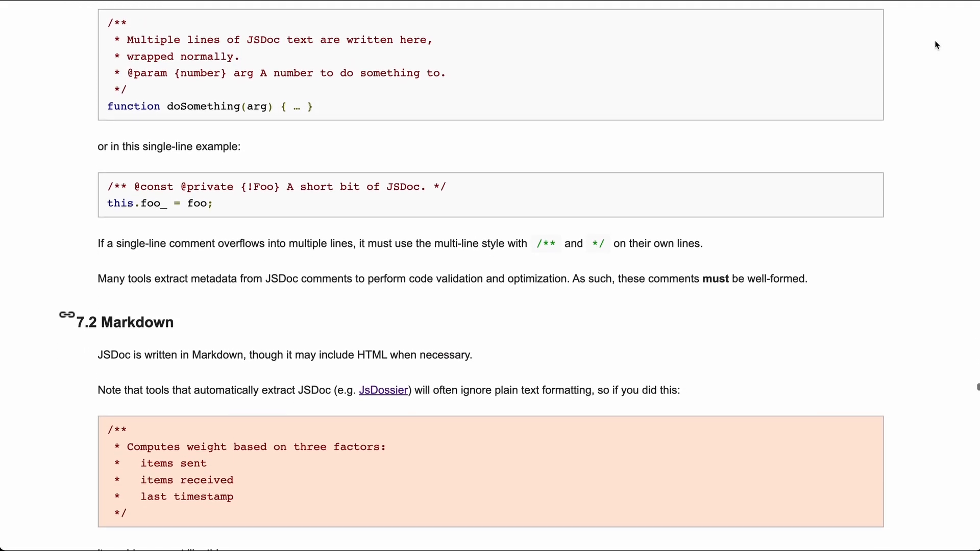
{"action": "scroll", "scroll_direction": "down", "scroll_amount": 3}
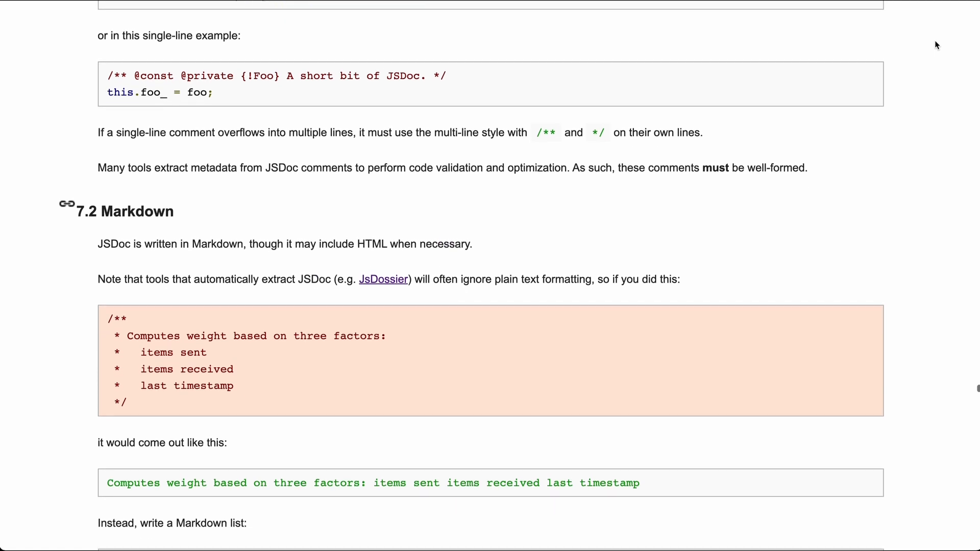
{"action": "scroll", "scroll_direction": "down", "scroll_amount": 3}
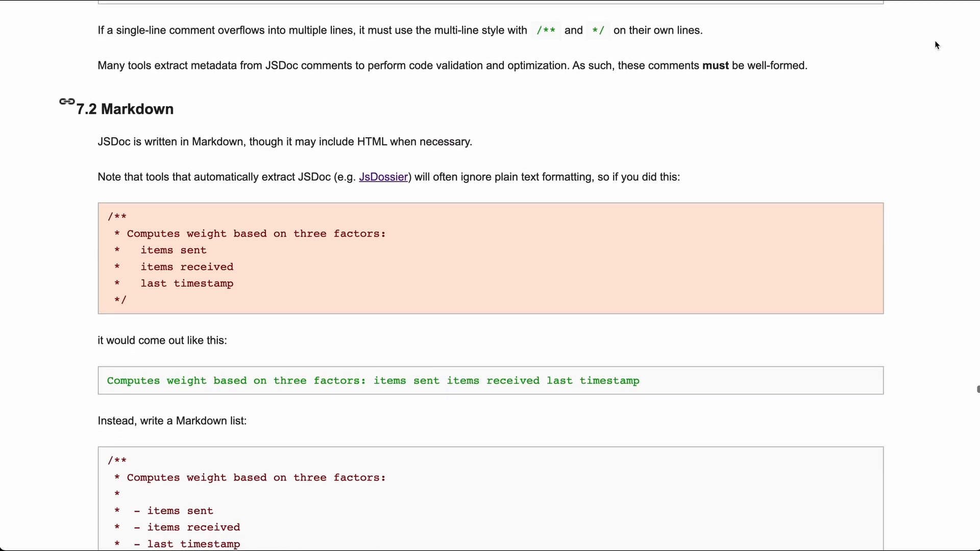
{"action": "scroll", "scroll_direction": "down", "scroll_amount": 3}
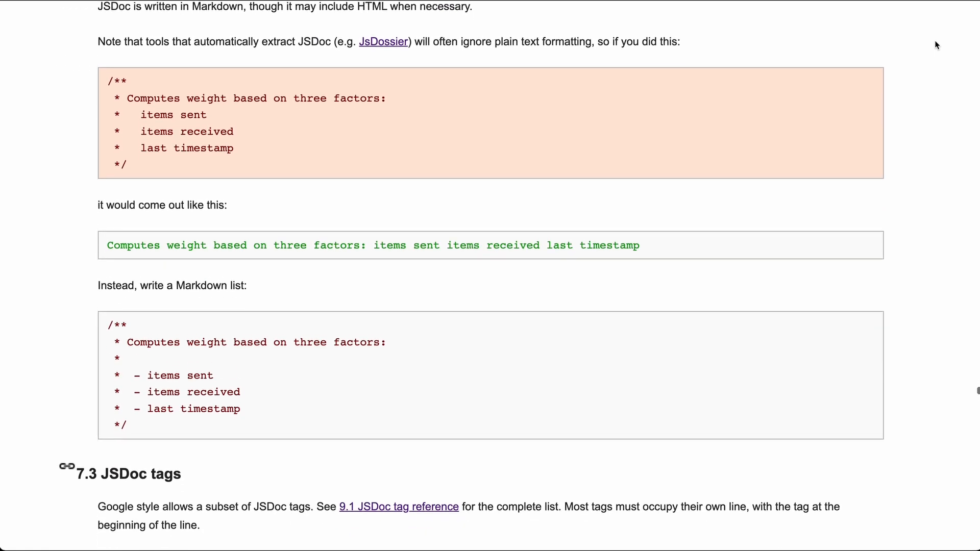
{"action": "scroll", "scroll_direction": "up", "scroll_amount": 3}
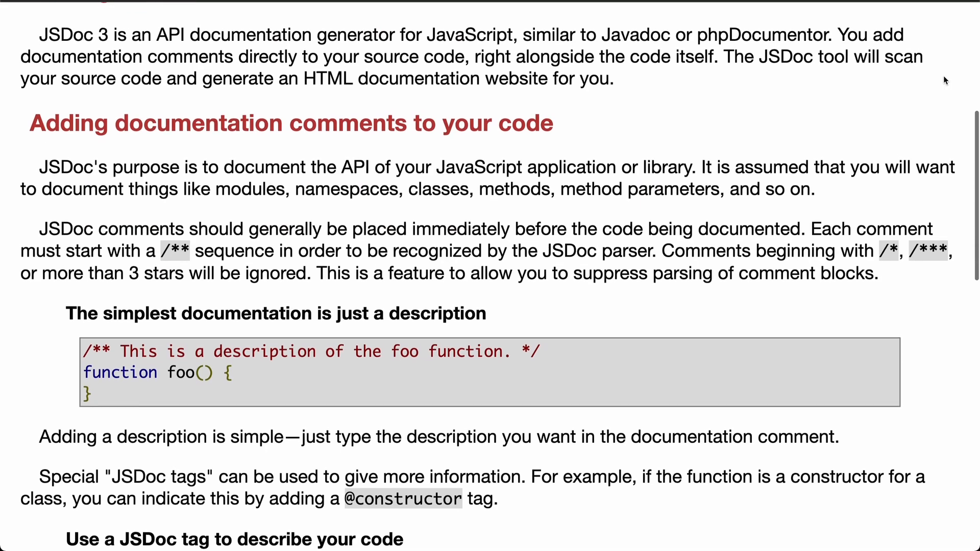
{"action": "scroll", "scroll_direction": "down", "scroll_amount": 3}
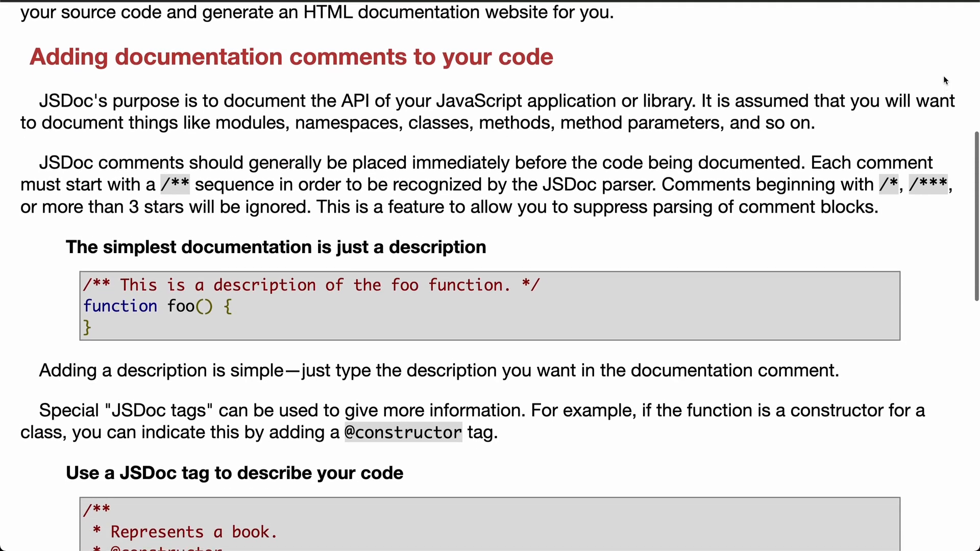
{"action": "scroll", "scroll_direction": "down", "scroll_amount": 3}
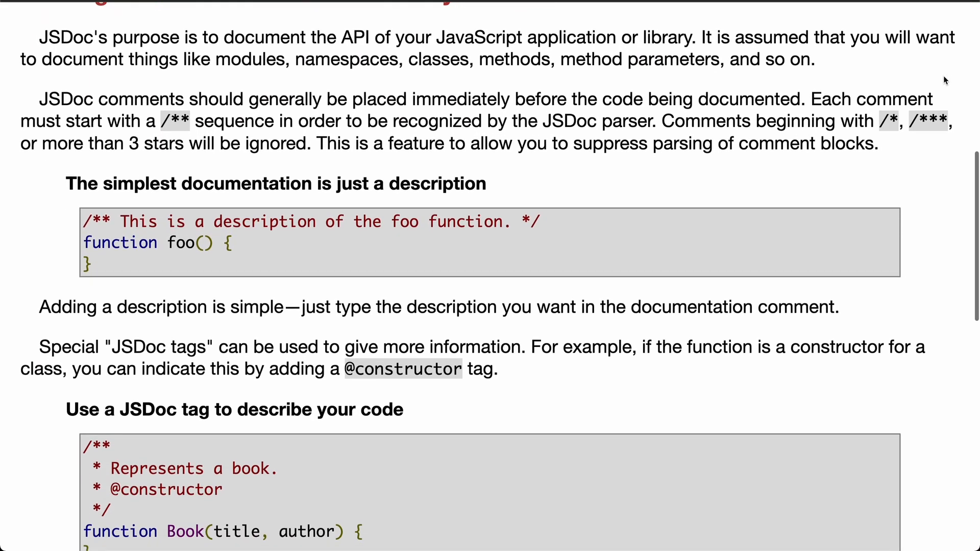
{"action": "scroll", "scroll_direction": "down", "scroll_amount": 3}
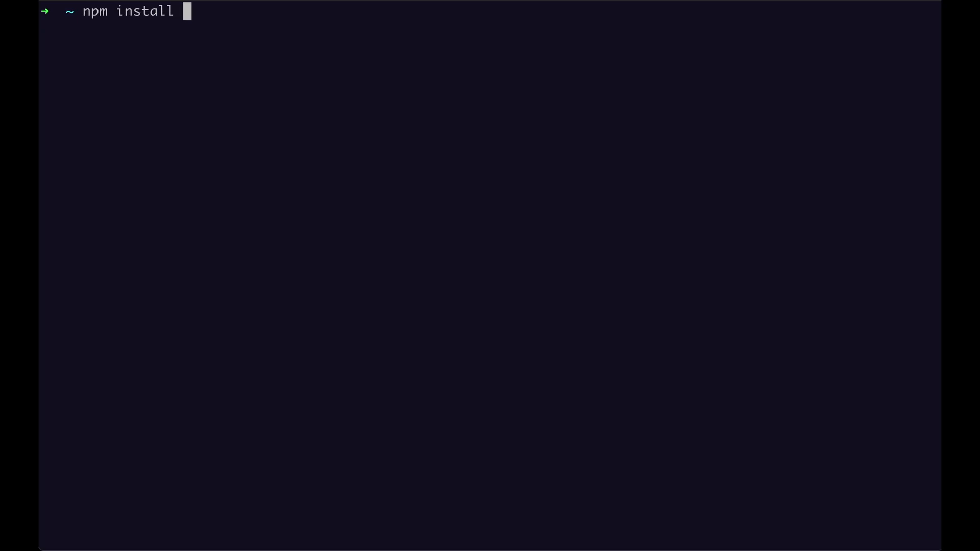
Run npm install -g jsdoc to install JSDoc globally.
{"action": "type", "text": "-g jsdoc"}
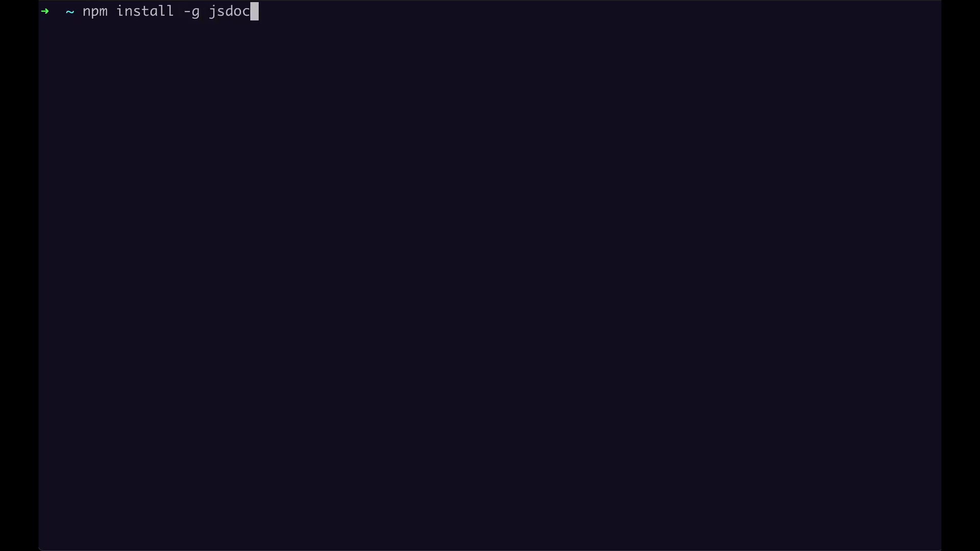
{"action": "key", "text": "Return"}
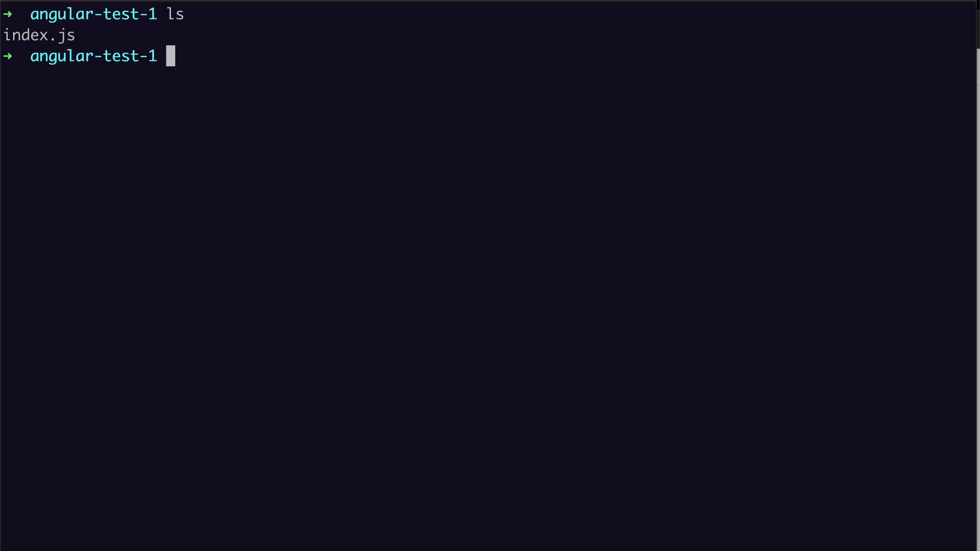
Run jsdoc index.js, then list the out folder and highlight the generated index.html.
{"action": "type", "text": "jsdoc i"}
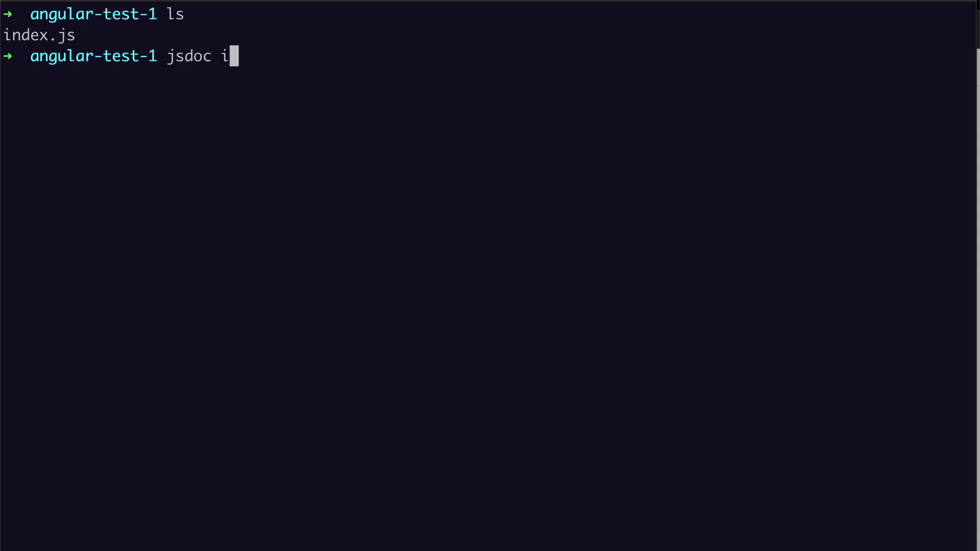
{"action": "key", "text": "Return"}
{"action": "type", "text": "cd o"}
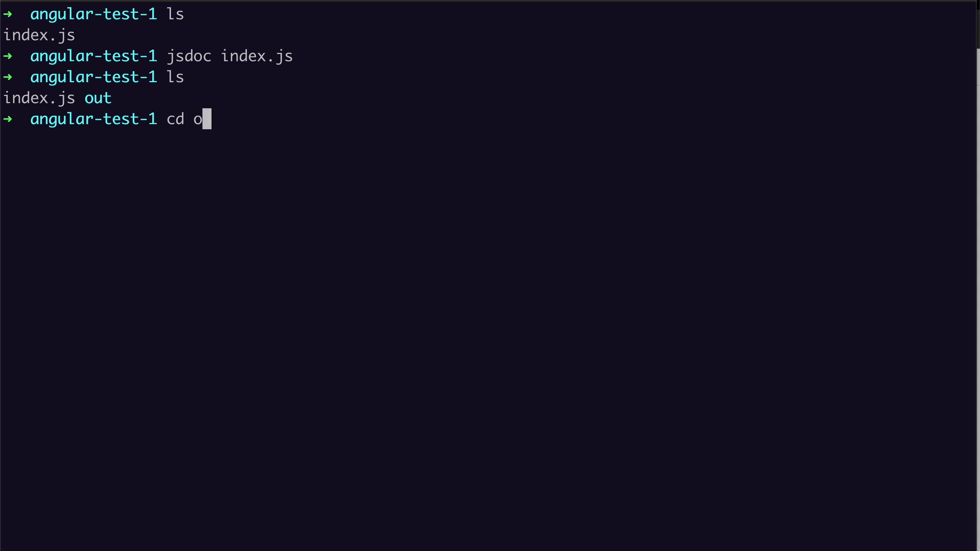
{"action": "key", "text": "Return"}
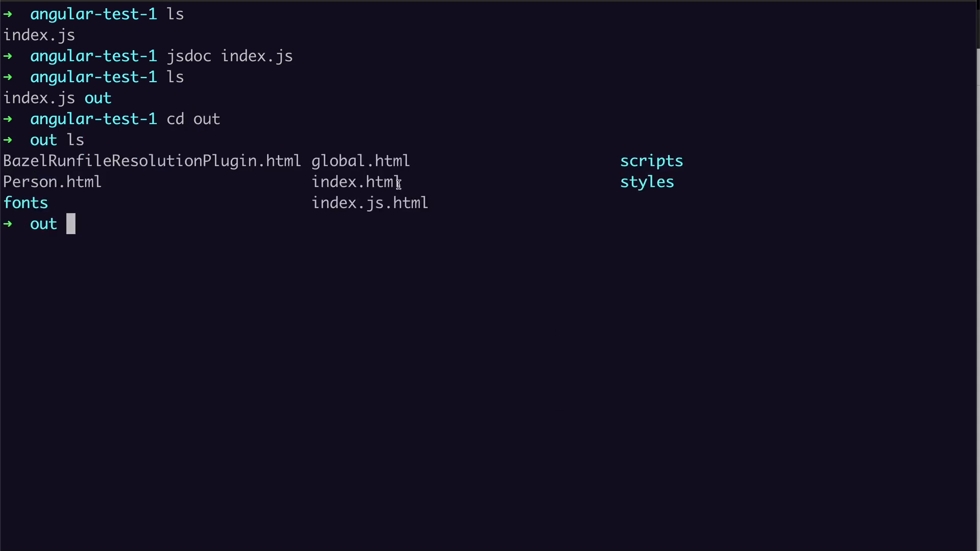
{"action": "double_click", "coordinate": [356, 181]}
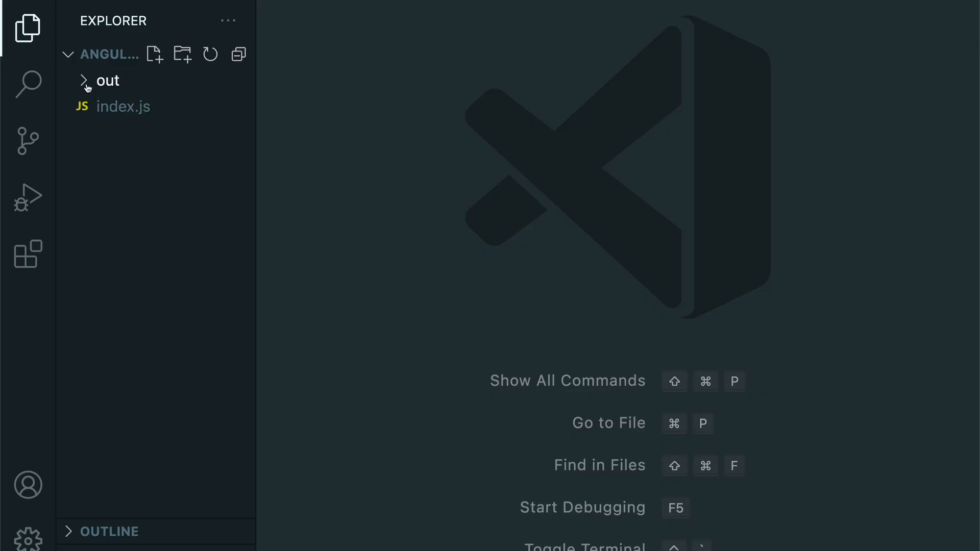
Expand the out folder, view index.html and scroll to its <nav> section with Classes and Global entries.
{"action": "left_click", "coordinate": [107, 81]}
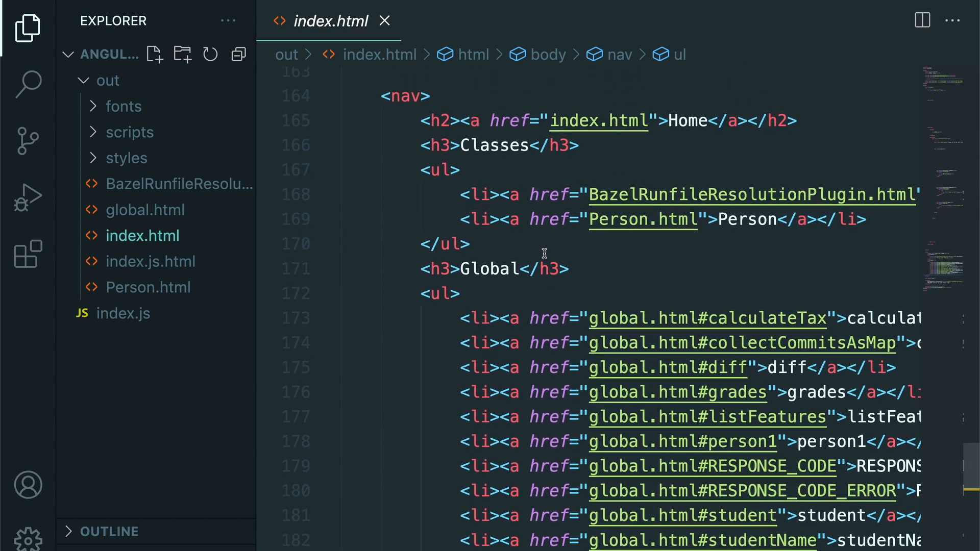
{"action": "scroll", "scroll_direction": "down", "scroll_amount": 3}
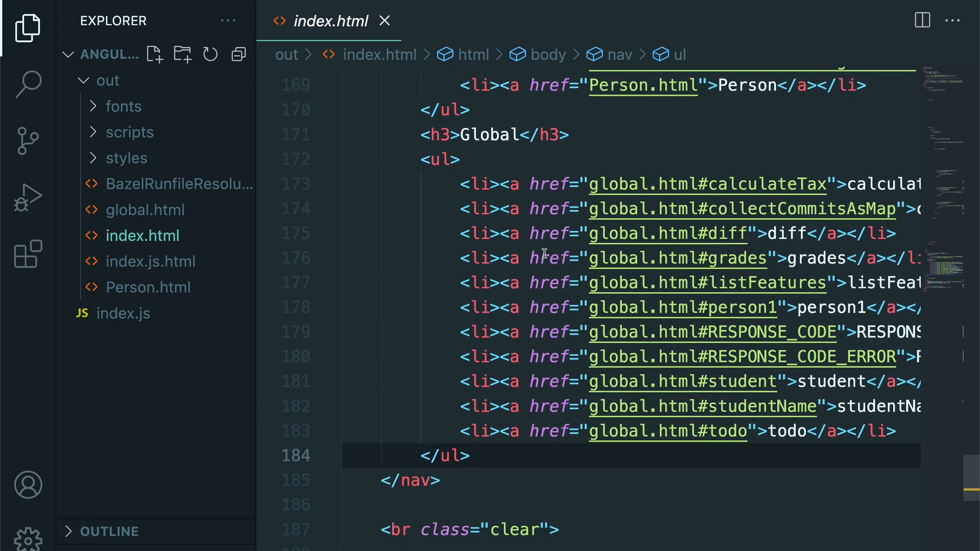
{"action": "scroll", "scroll_direction": "down", "scroll_amount": 3}
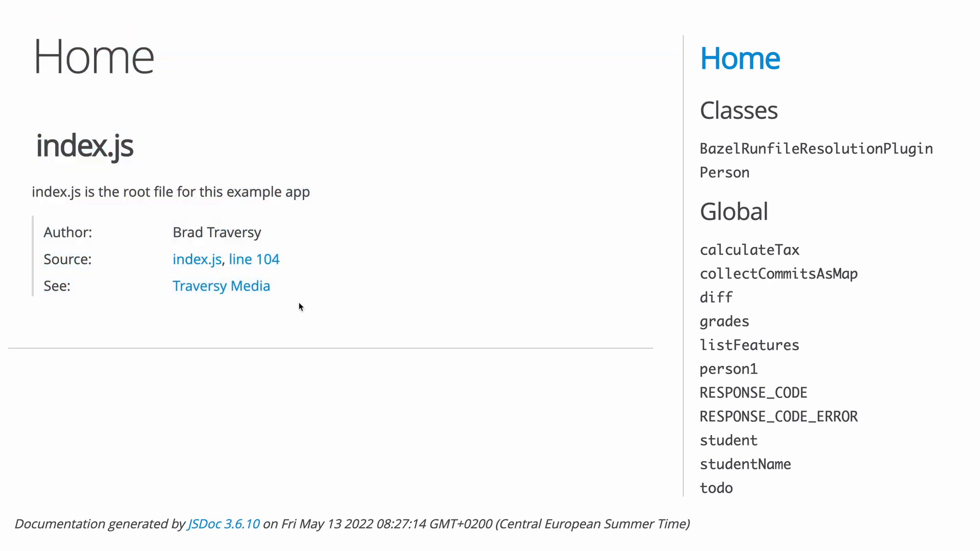
{"action": "mouse_move", "coordinate": [197, 259]}
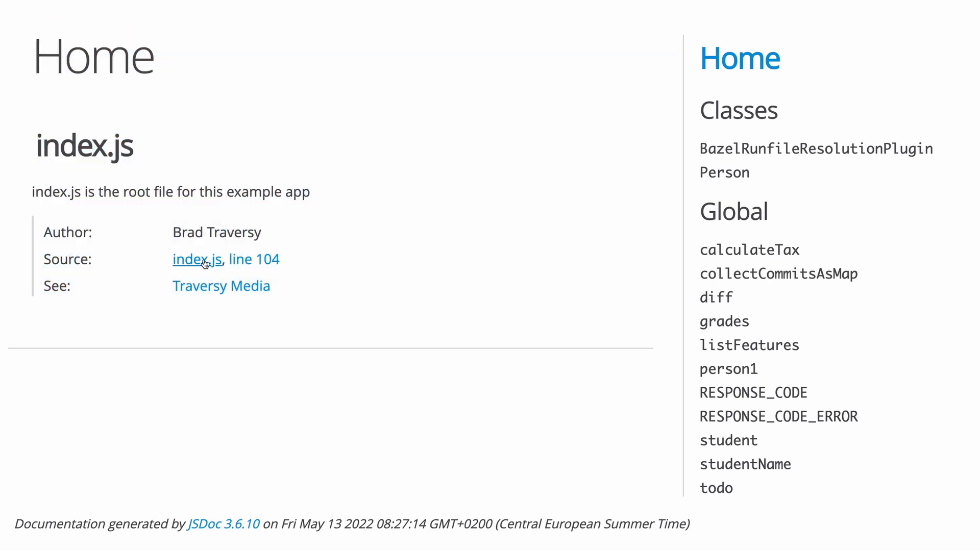
{"action": "mouse_move", "coordinate": [254, 260]}
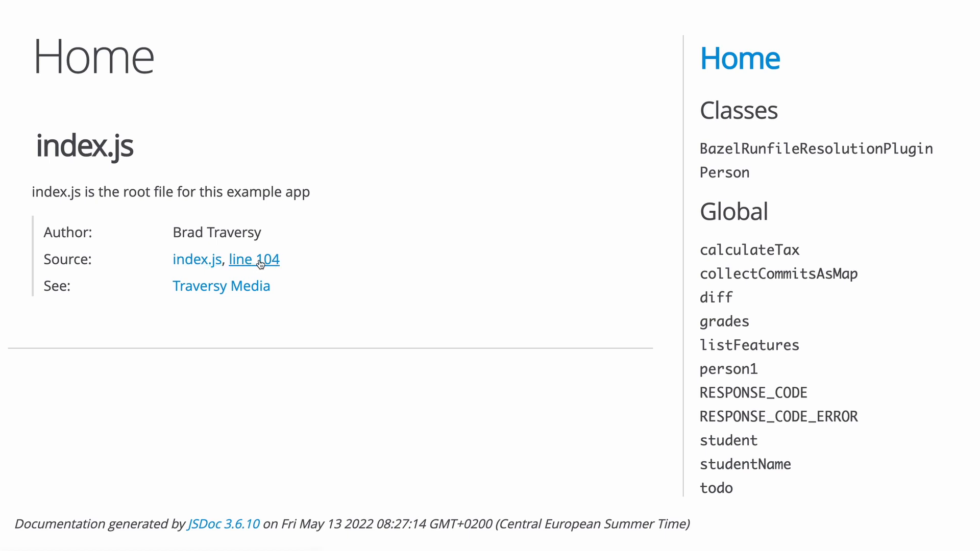
{"action": "mouse_move", "coordinate": [744, 159]}
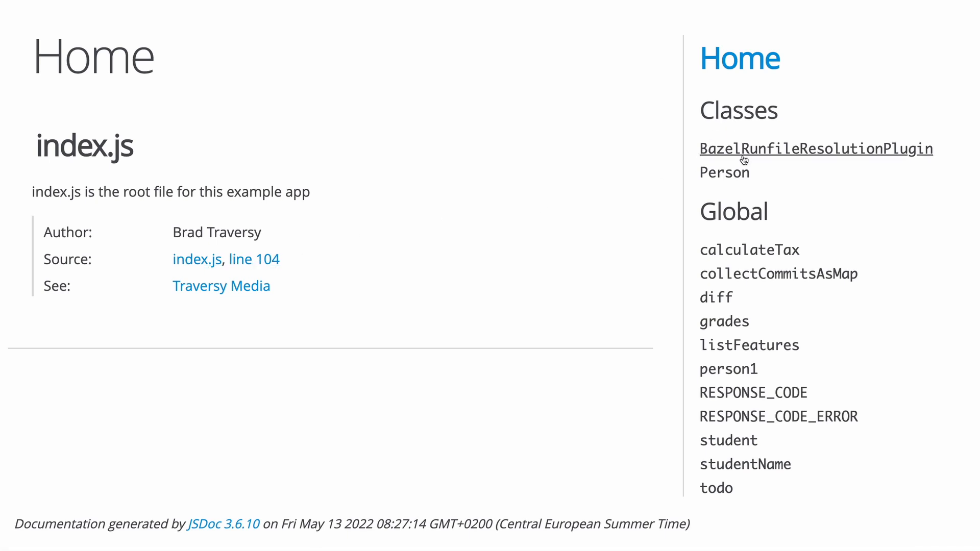
{"action": "mouse_move", "coordinate": [725, 172]}
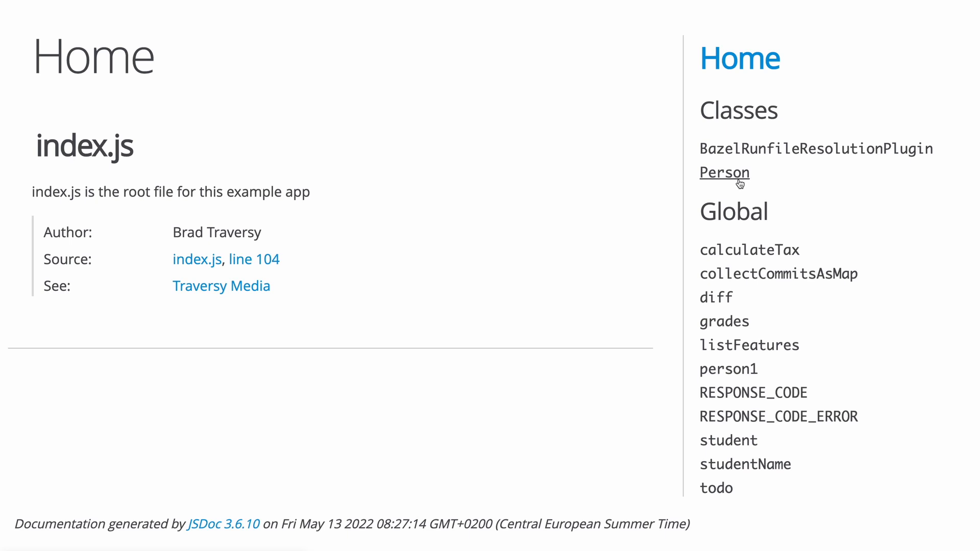
{"action": "mouse_move", "coordinate": [731, 289]}
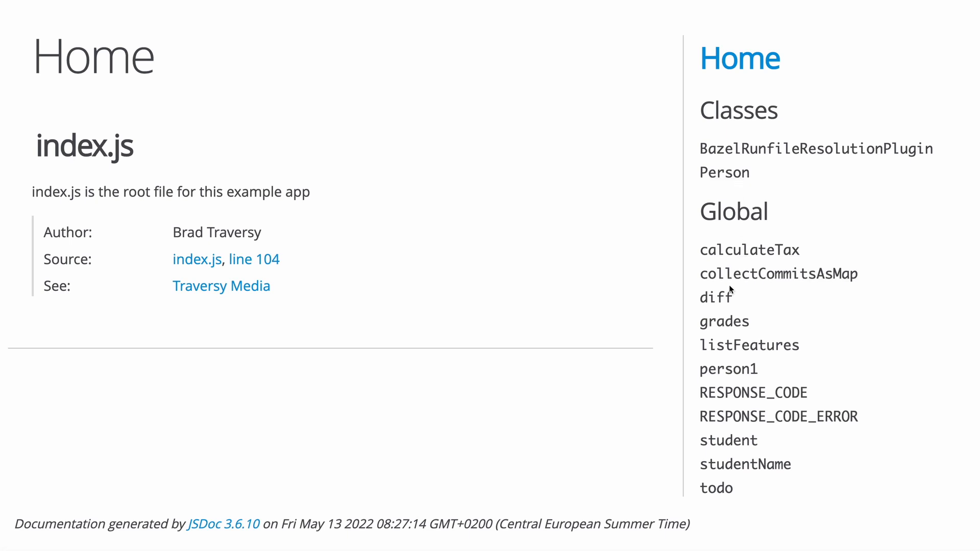
{"action": "mouse_move", "coordinate": [727, 400]}
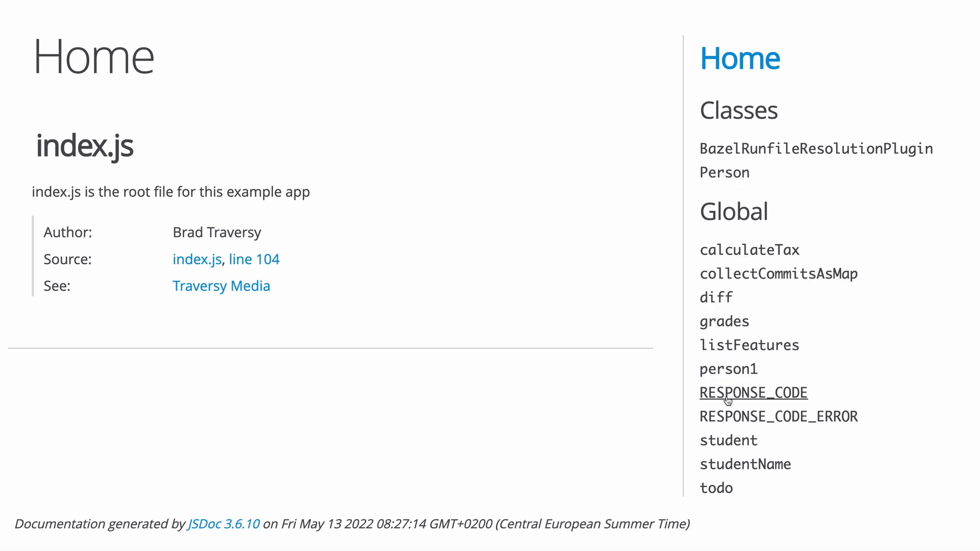
{"action": "mouse_move", "coordinate": [716, 488]}
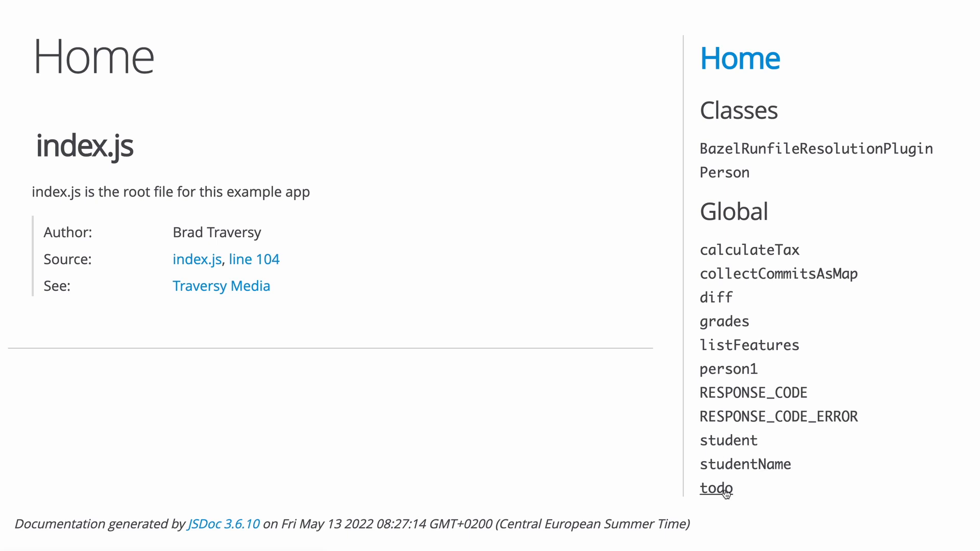
View the index.js source listing and read through it to the BazelRunfileResolutionPlugin class.
{"action": "left_click", "coordinate": [197, 258]}
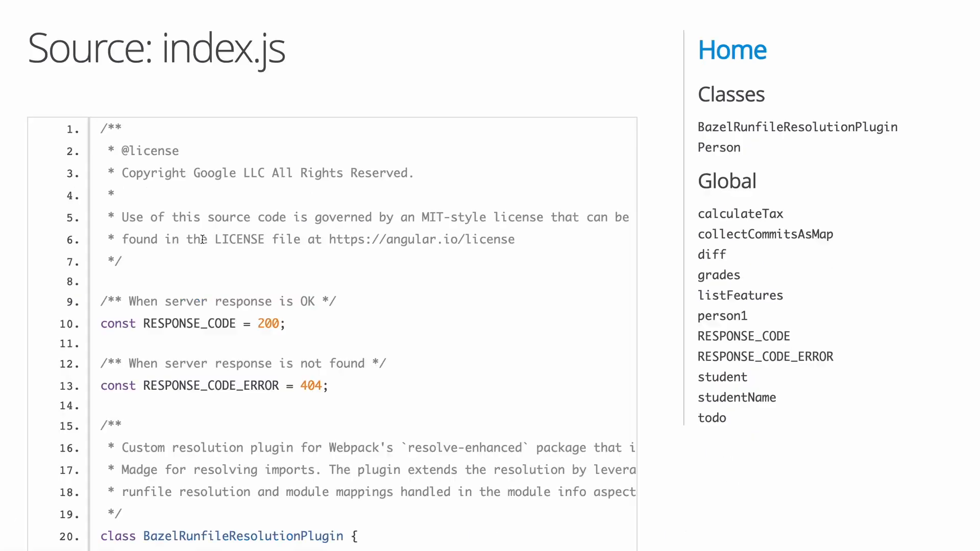
{"action": "scroll", "scroll_direction": "down", "scroll_amount": 3}
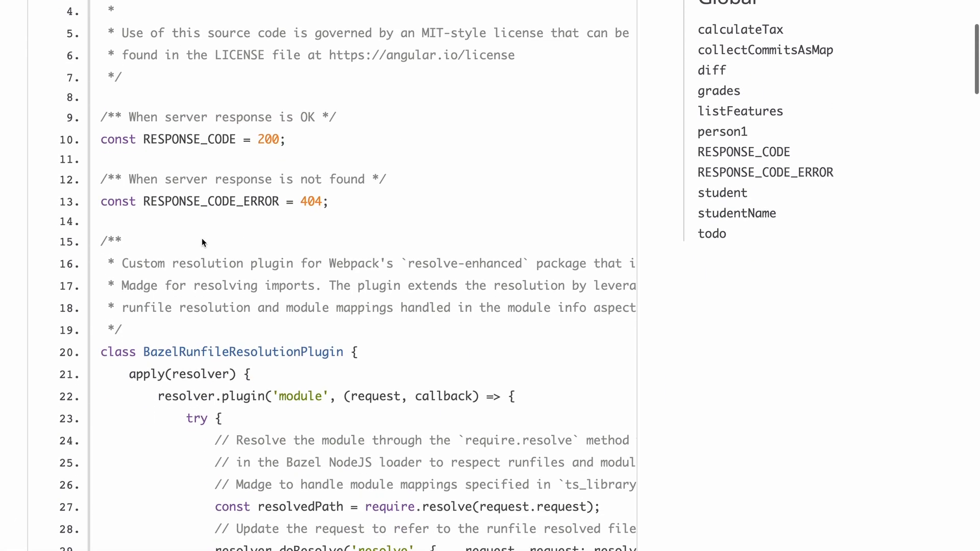
{"action": "scroll", "scroll_direction": "down", "scroll_amount": 3}
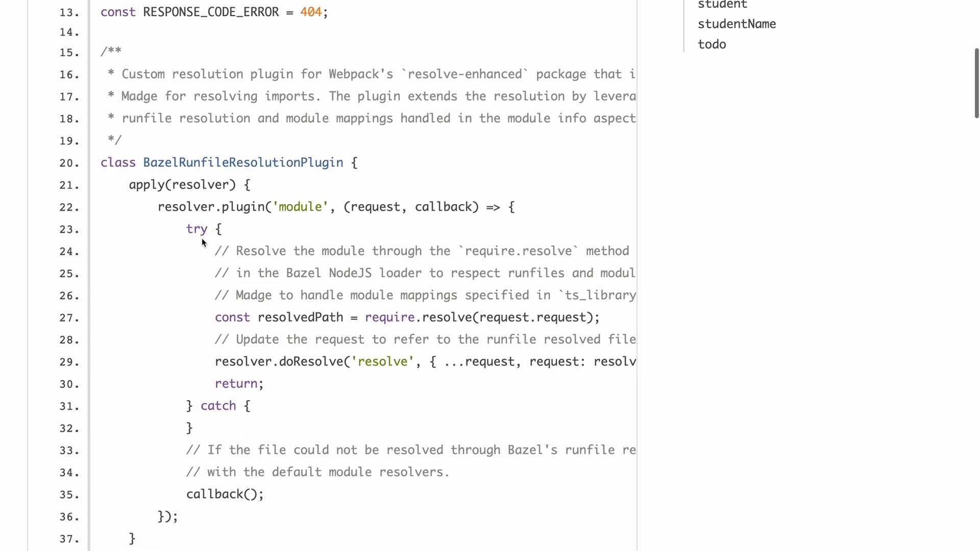
{"action": "scroll", "scroll_direction": "up", "scroll_amount": 3}
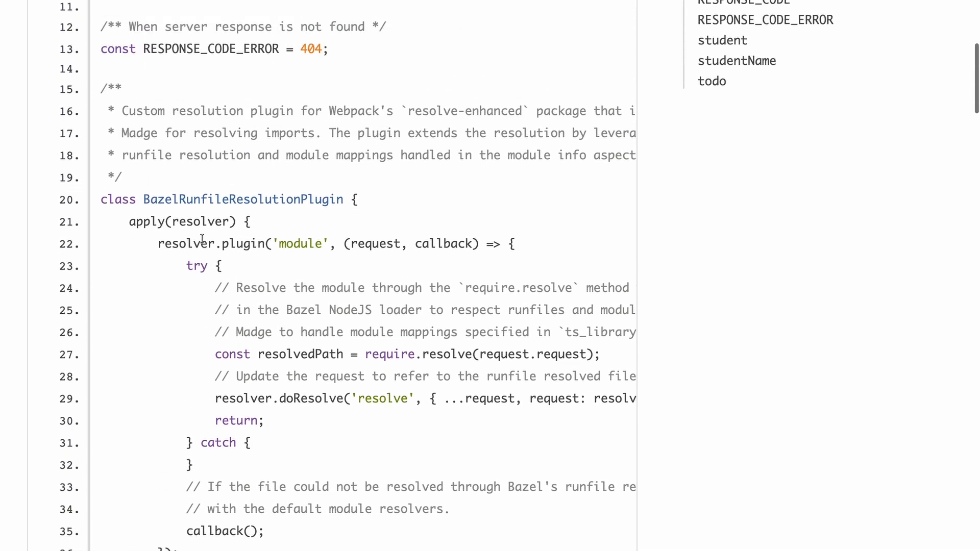
{"action": "scroll", "scroll_direction": "up", "scroll_amount": 3}
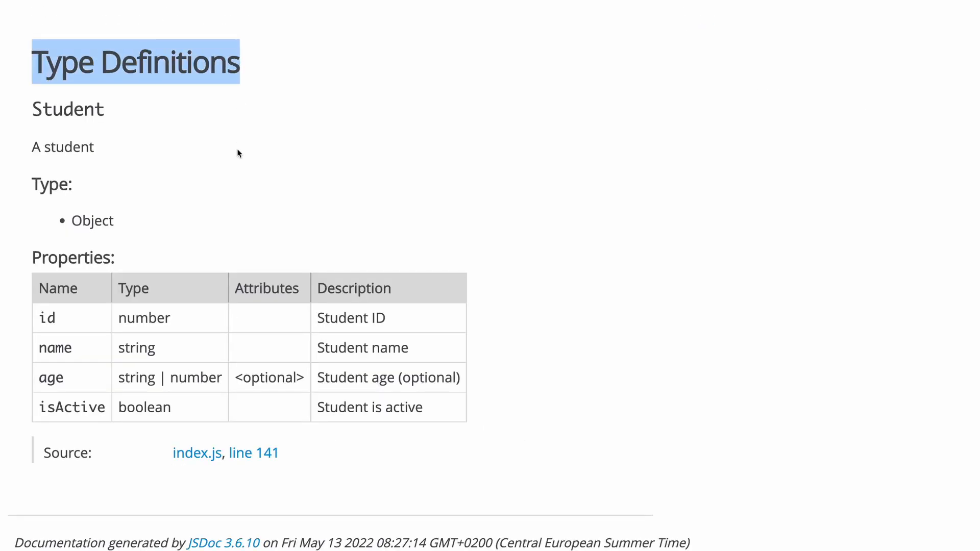
Review the Student properties table and follow its 'line 141' source link.
{"action": "left_click", "coordinate": [225, 249]}
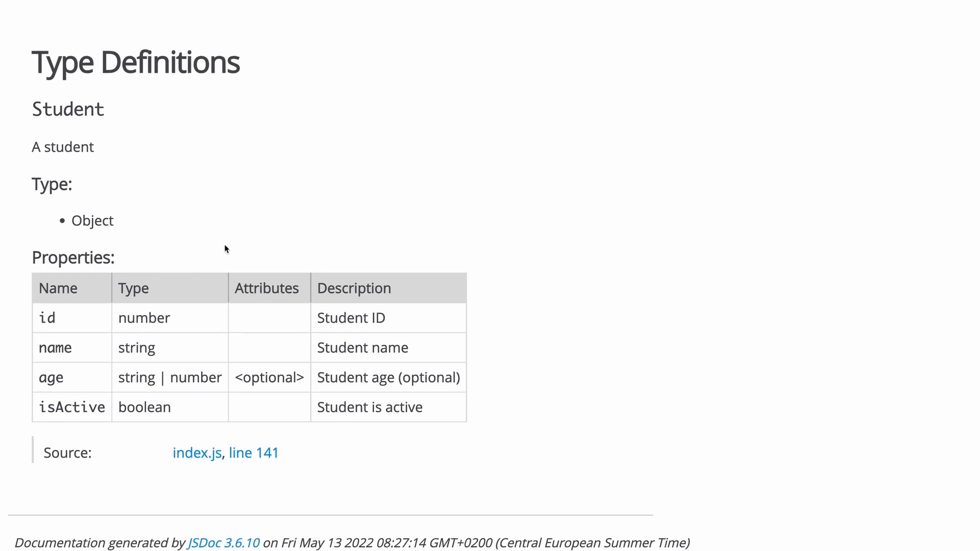
{"action": "mouse_move", "coordinate": [253, 452]}
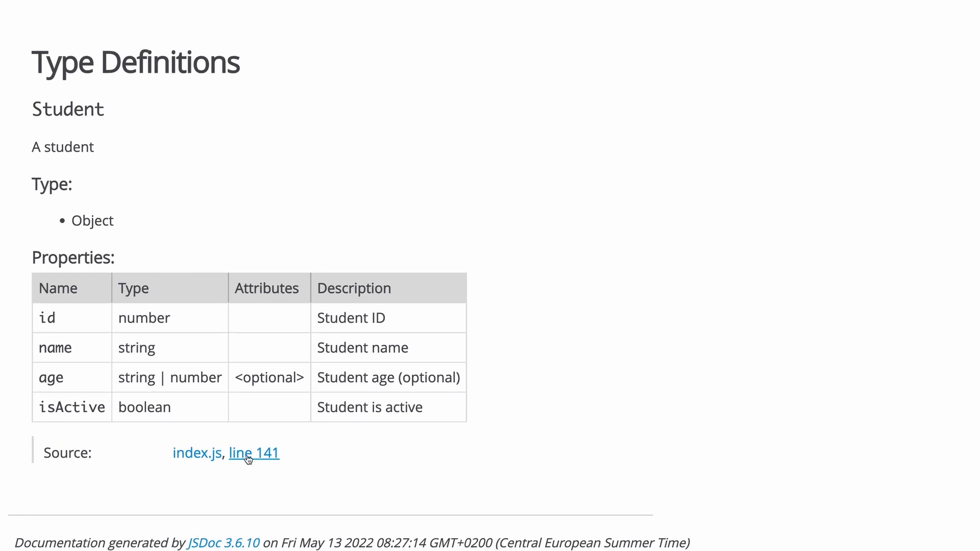
{"action": "left_click", "coordinate": [253, 452]}
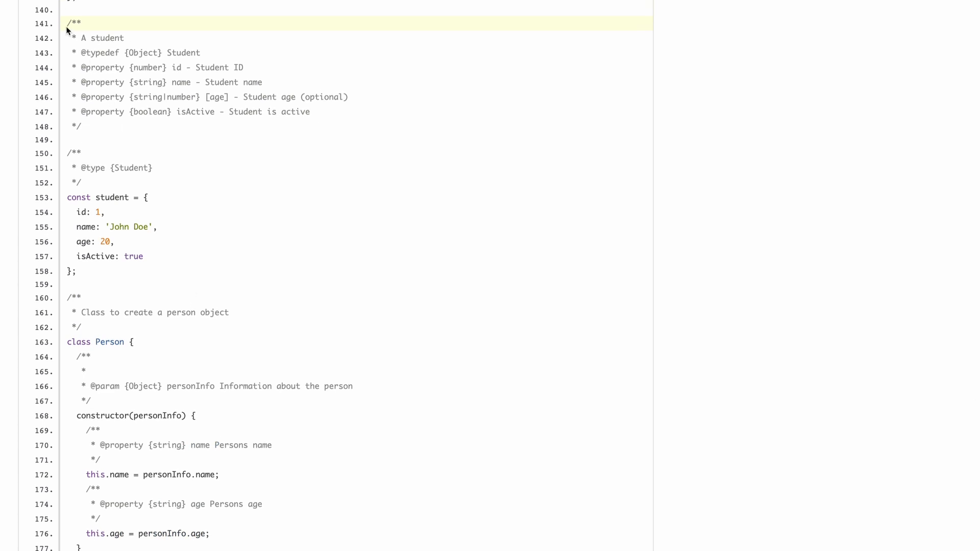
{"action": "left_click_drag", "start_coordinate": [67, 23], "coordinate": [113, 227]}
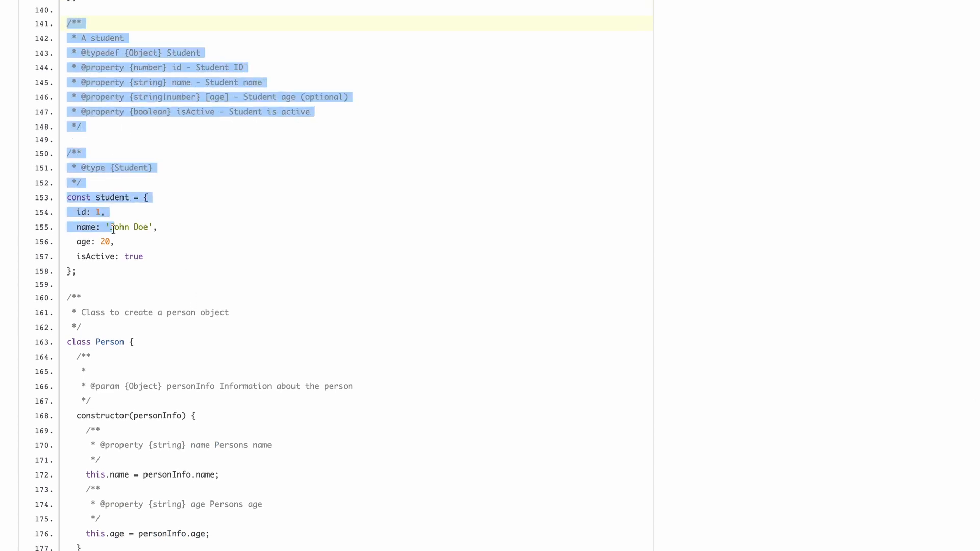
{"action": "left_click", "coordinate": [109, 284]}
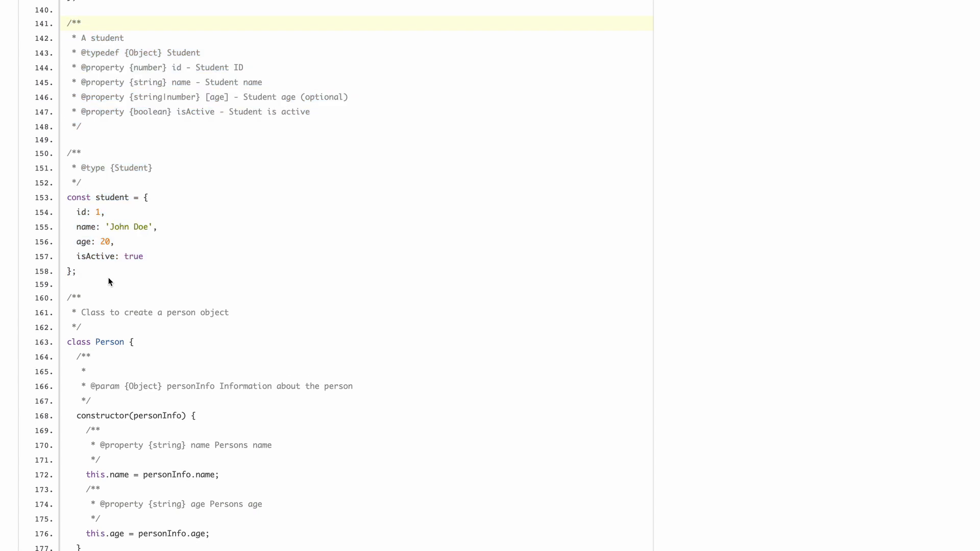
{"action": "scroll", "scroll_direction": "up", "scroll_amount": 3}
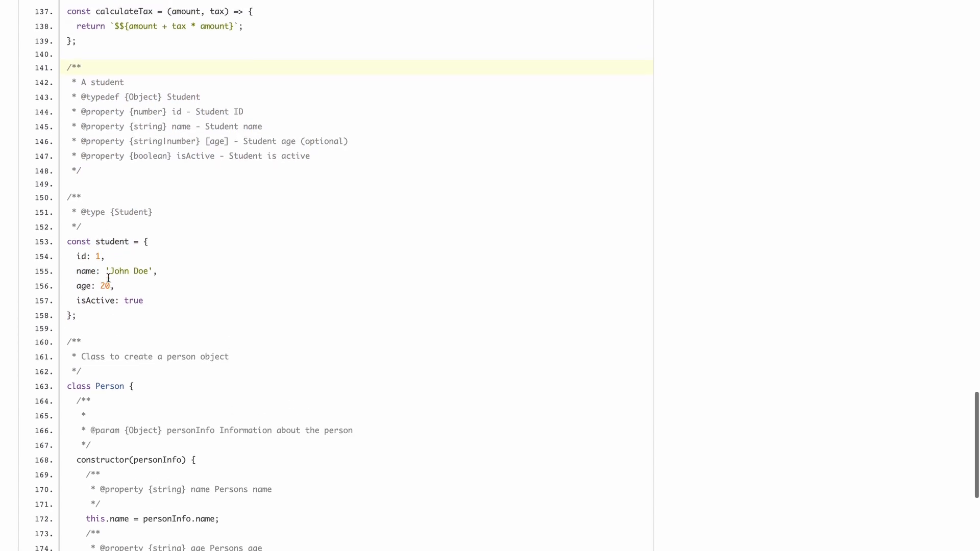
{"action": "scroll", "scroll_direction": "up", "scroll_amount": 3}
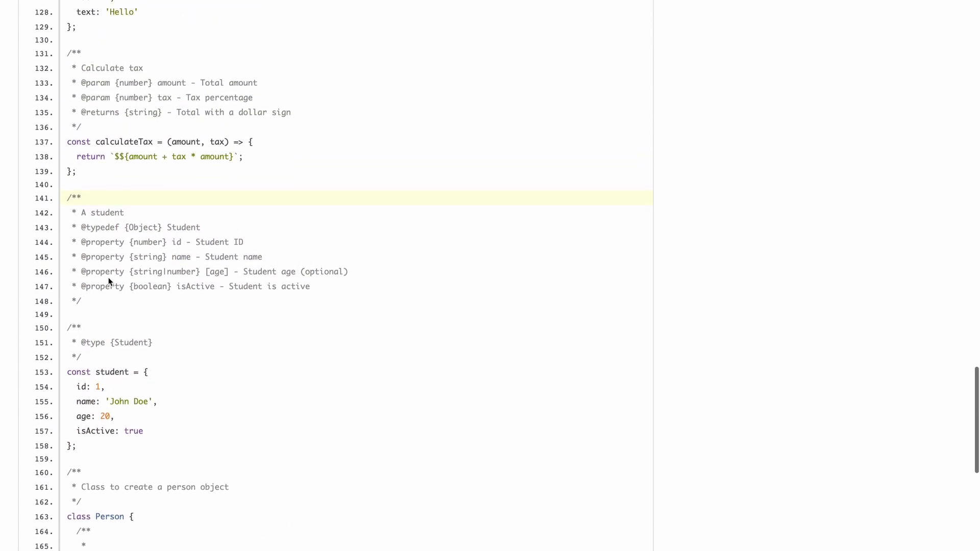